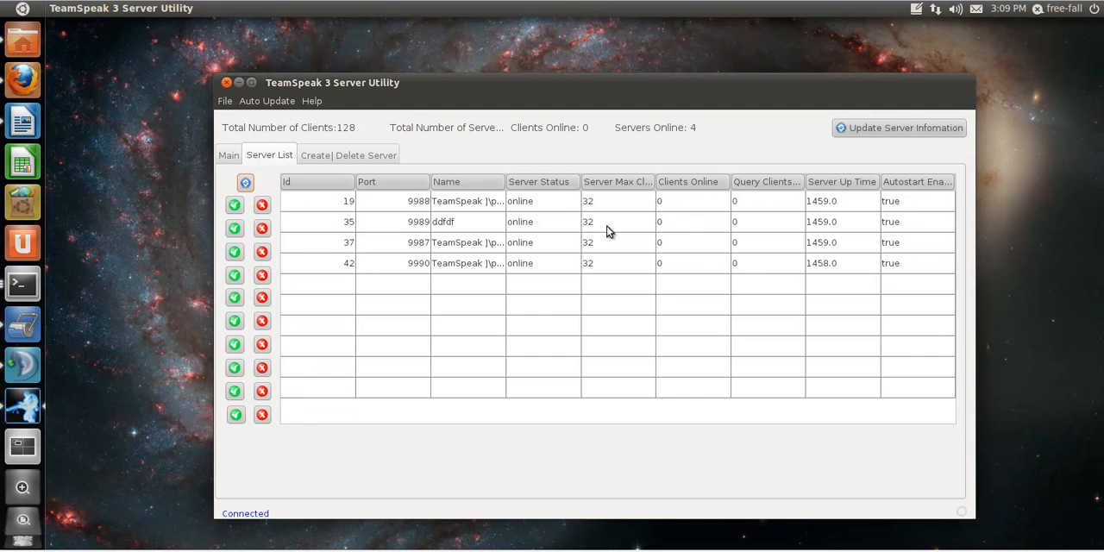
pyautogui.moveTo(577, 110)
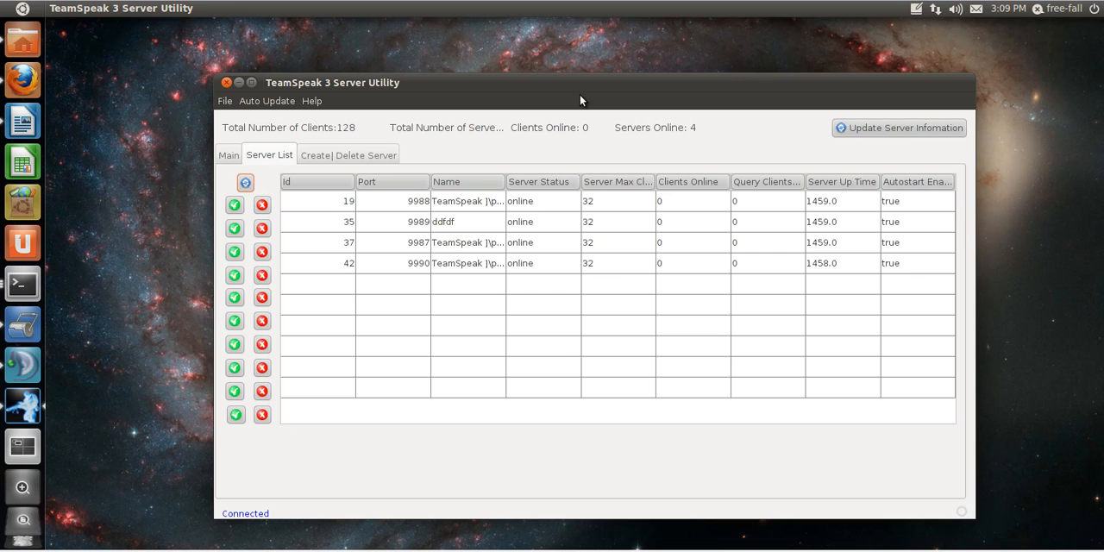
pyautogui.moveTo(553, 95)
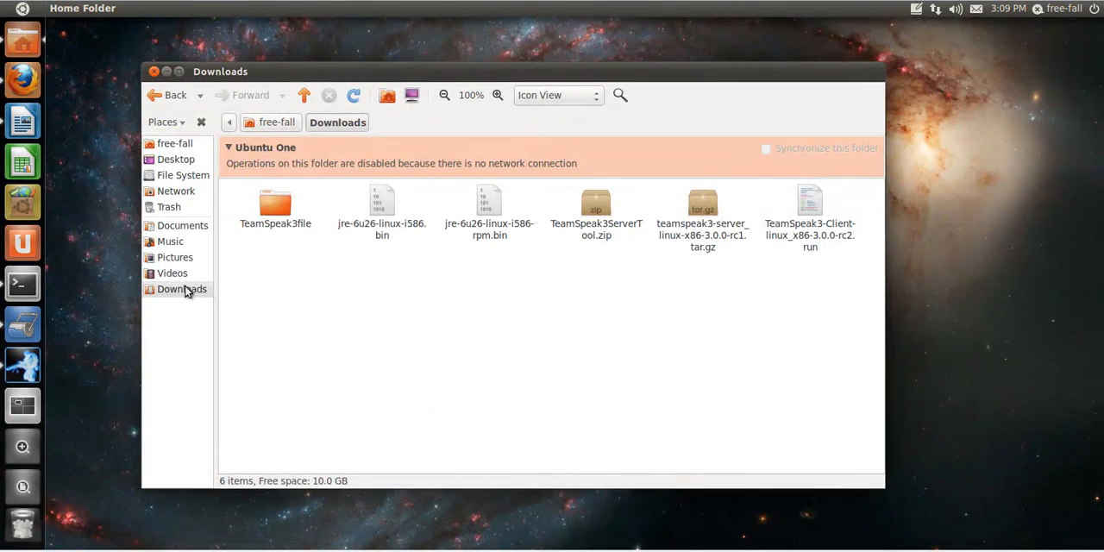
pyautogui.moveTo(21, 404)
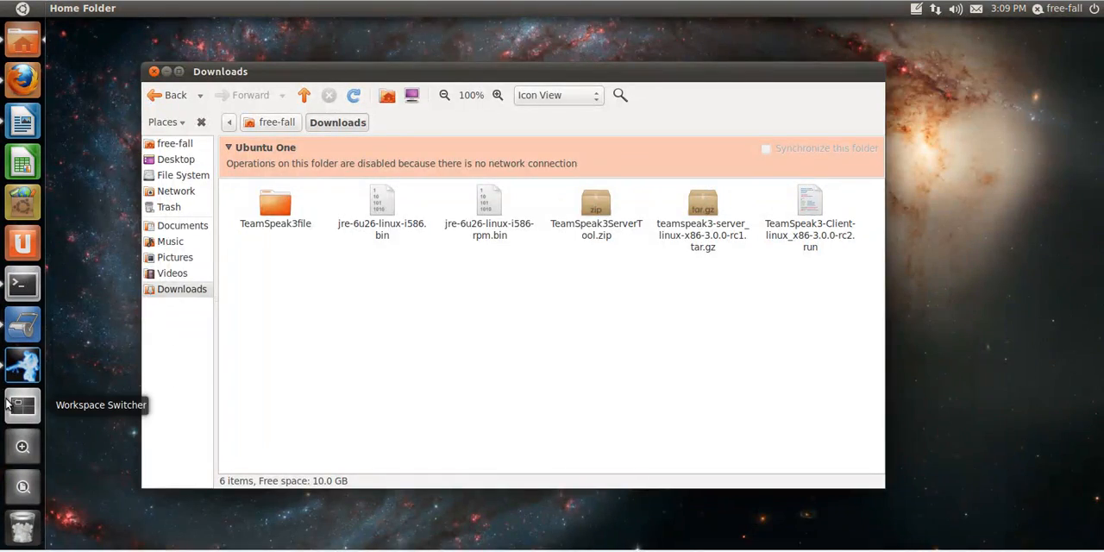
# Launch a terminal and drop the TeamSpeak3-Client .run file path at its prompt.
pyautogui.click(21, 404)
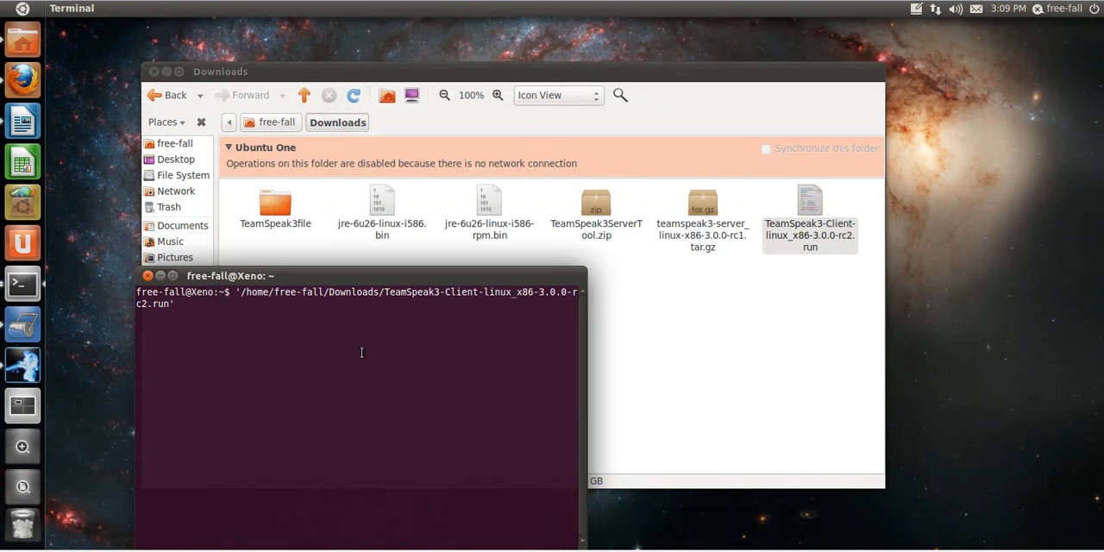
# Run the client installer, accept the license with 'yes', then leave the shell with 'exit'.
pyautogui.press('Return')
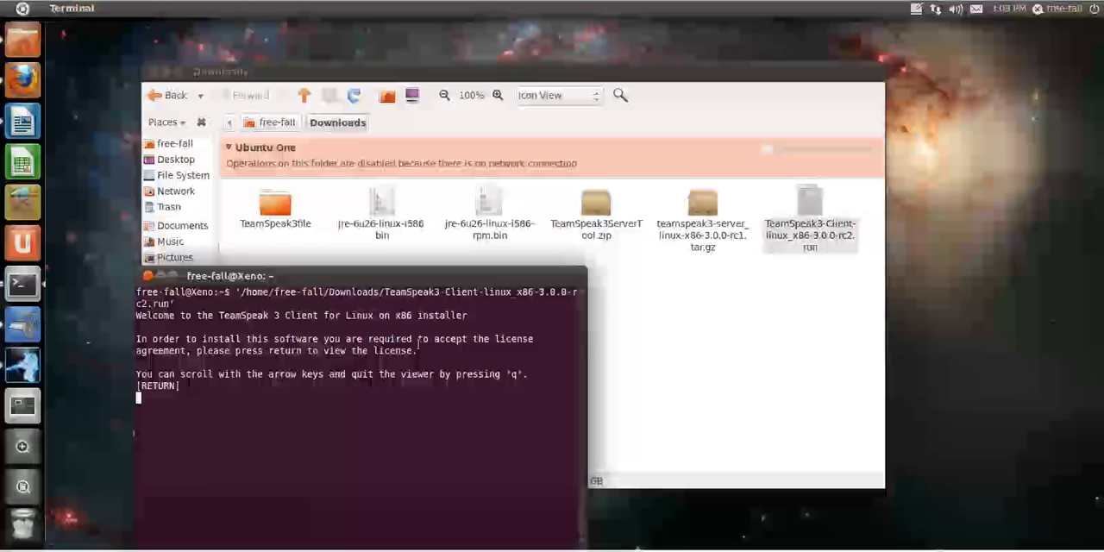
pyautogui.press('Return')
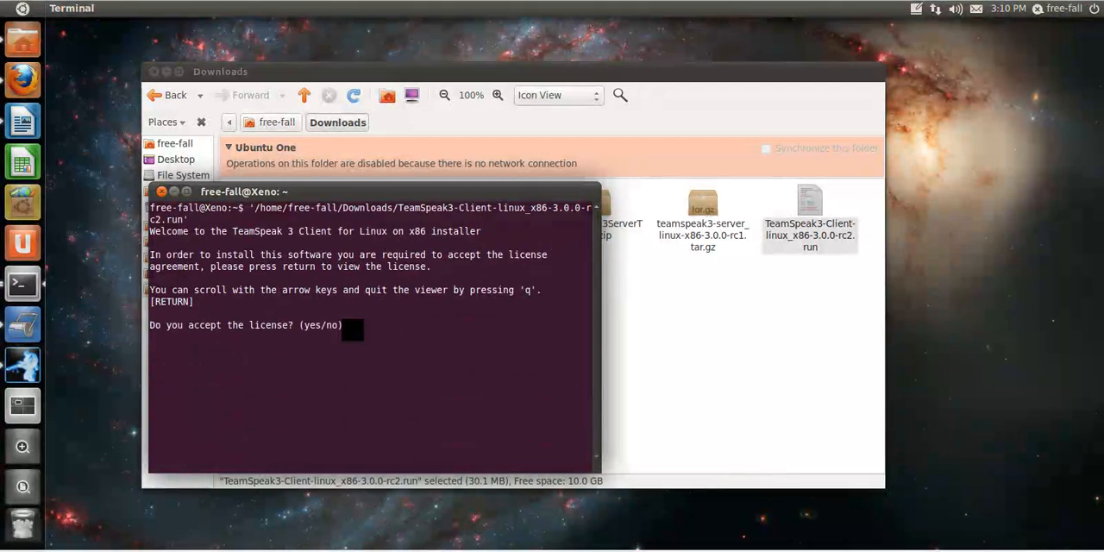
pyautogui.write('yes')
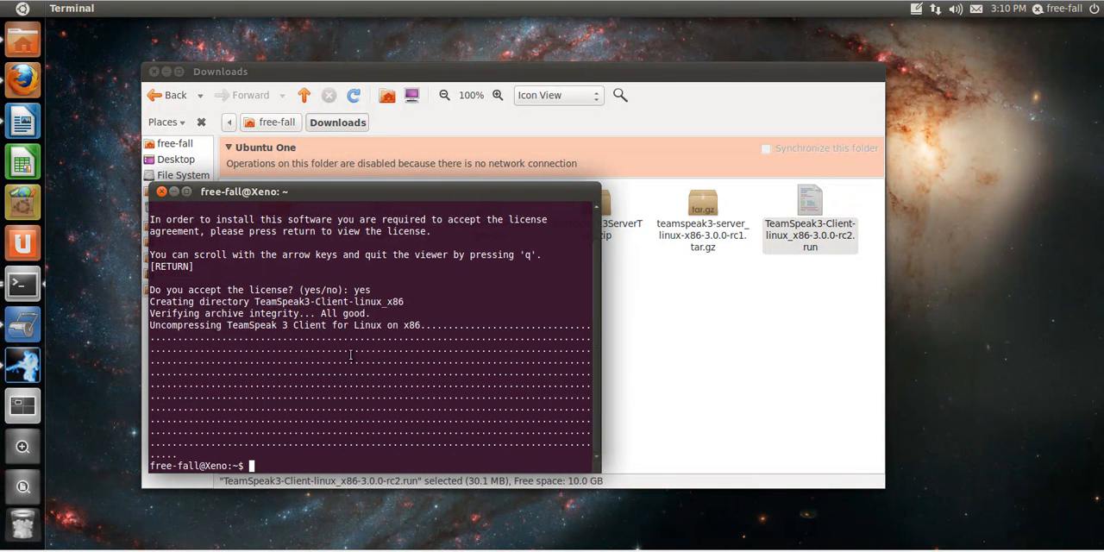
pyautogui.write('exit')
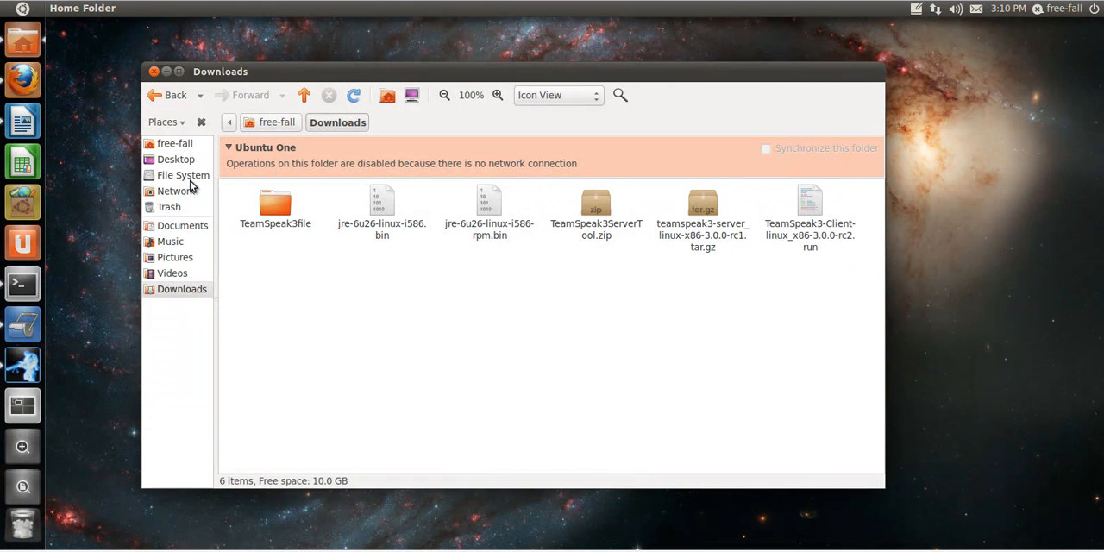
# Make ts3client_runscript.sh executable in TeamSpeak3-Client-linux_x86 and launch the client.
pyautogui.click(276, 120)
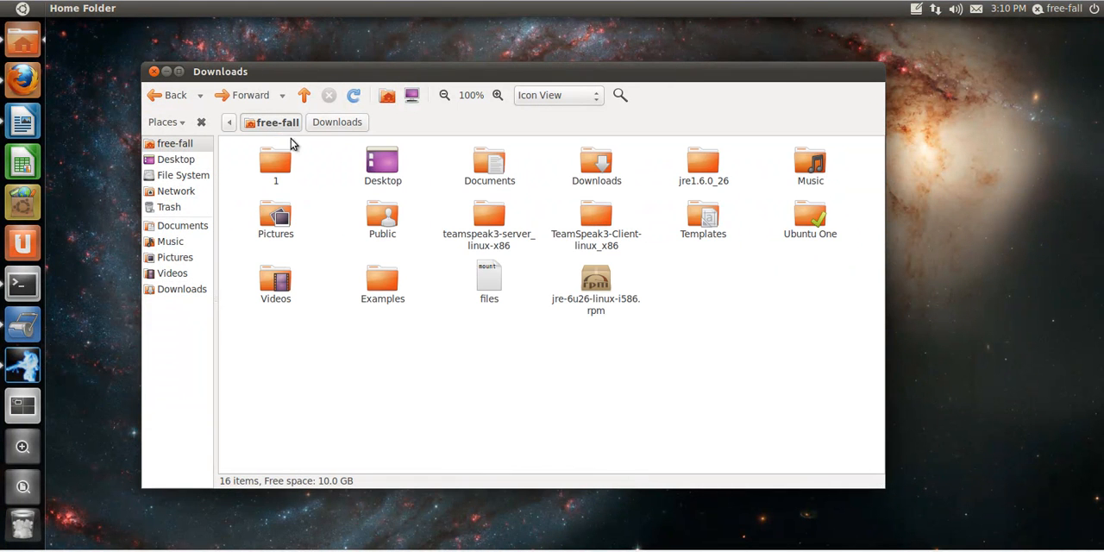
pyautogui.moveTo(596, 199)
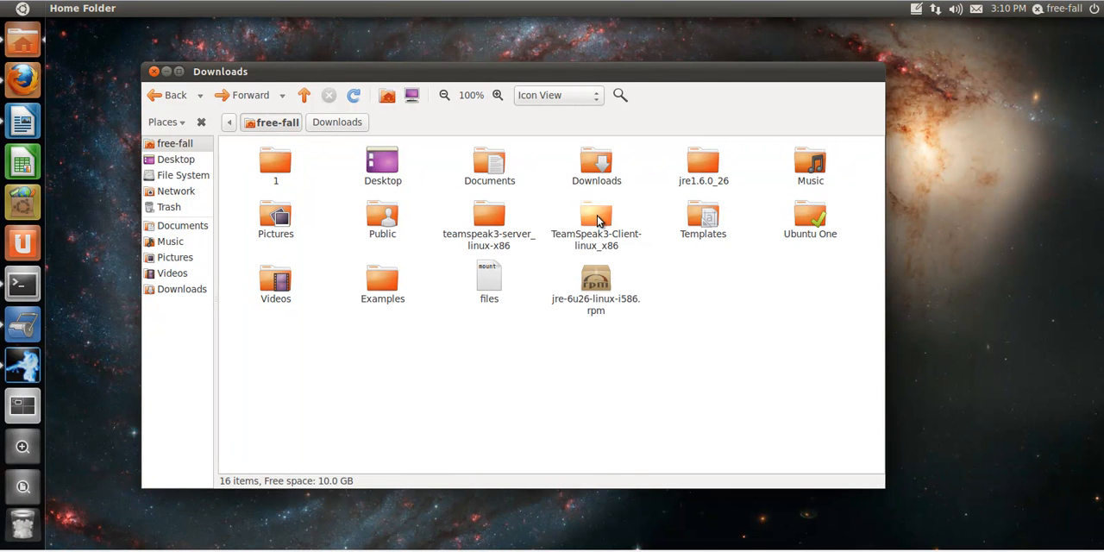
pyautogui.doubleClick(598, 216)
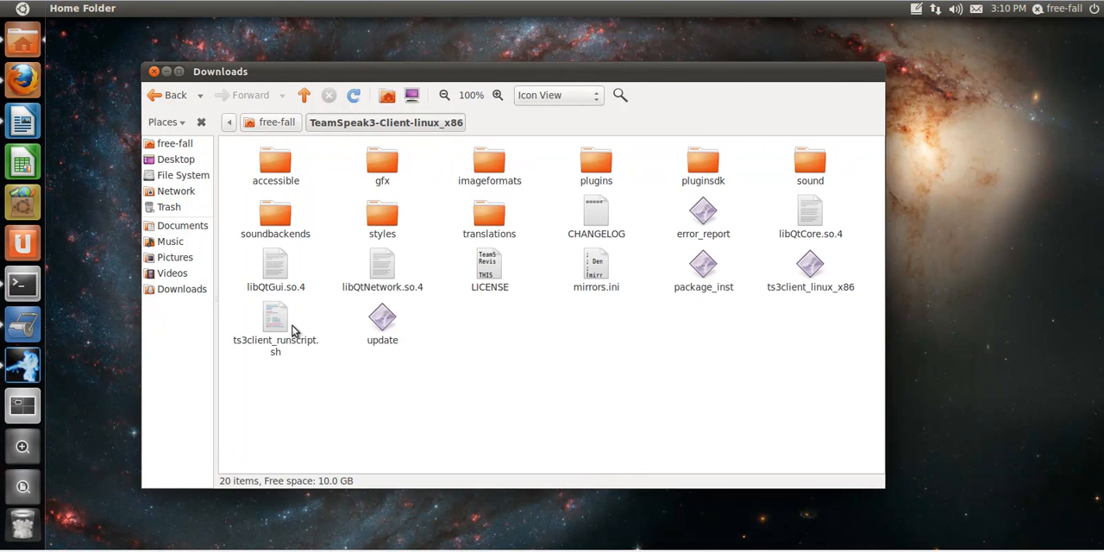
pyautogui.click(276, 324)
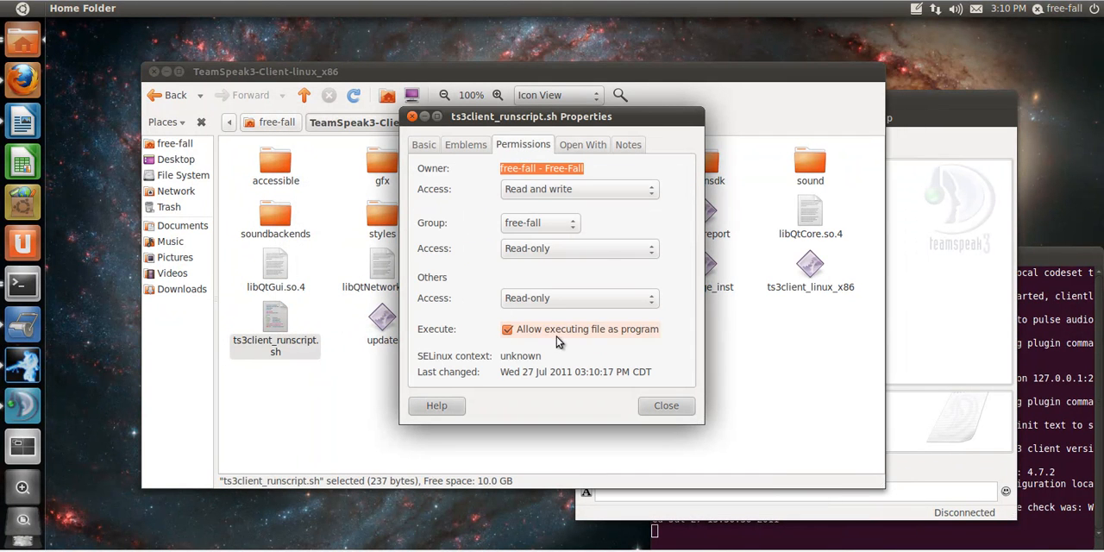
pyautogui.click(667, 406)
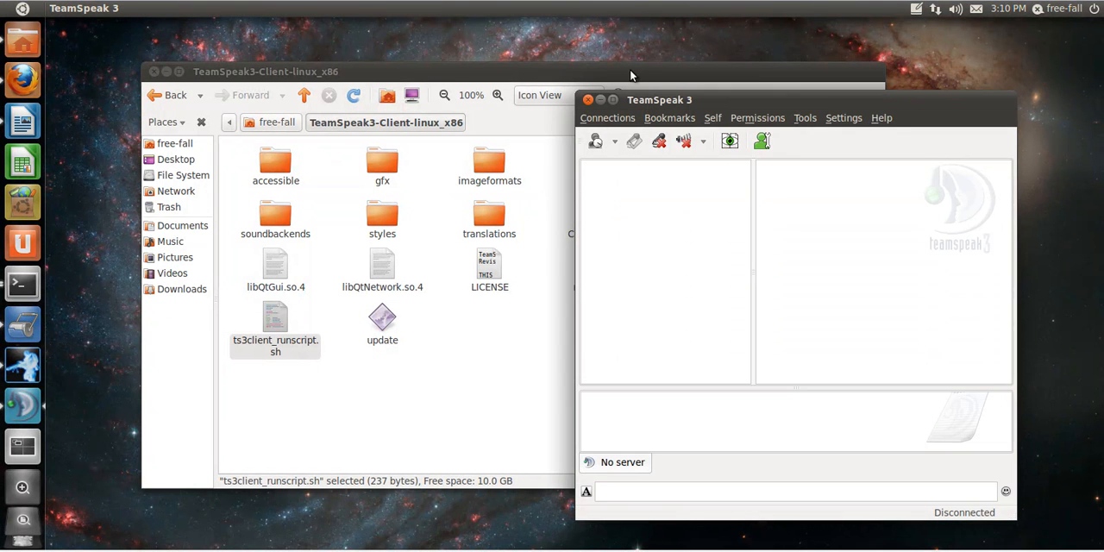
pyautogui.moveTo(854, 119)
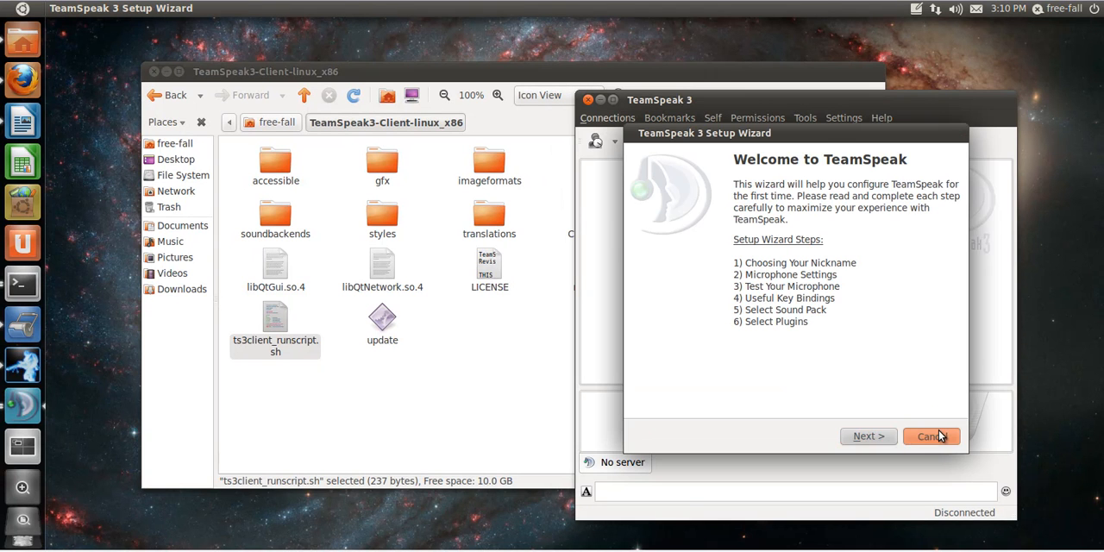
# Cancel the Setup Wizard, review Options unchanged, and return to the Nautilus window.
pyautogui.click(932, 435)
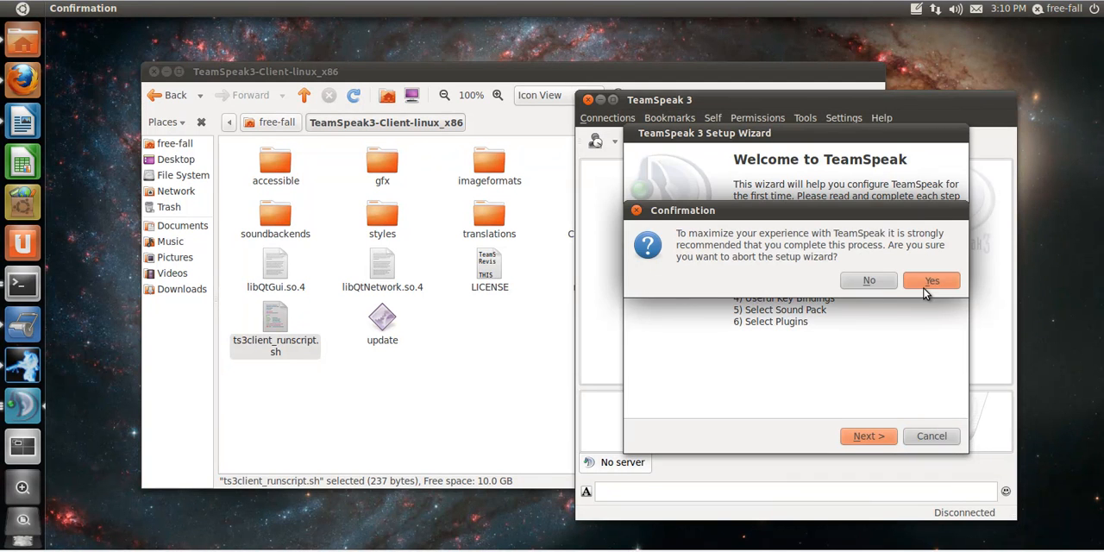
pyautogui.click(932, 279)
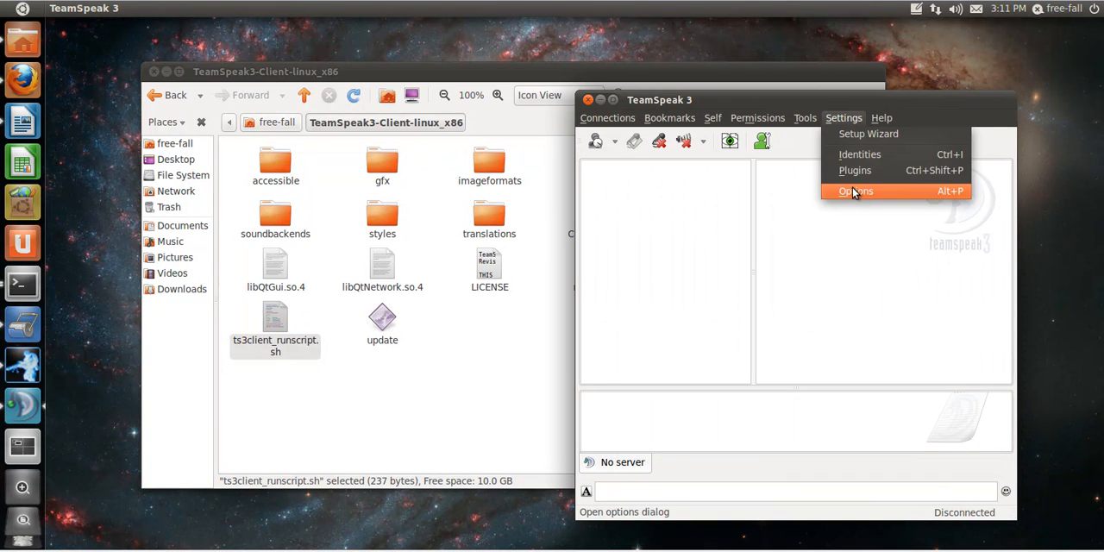
pyautogui.click(856, 190)
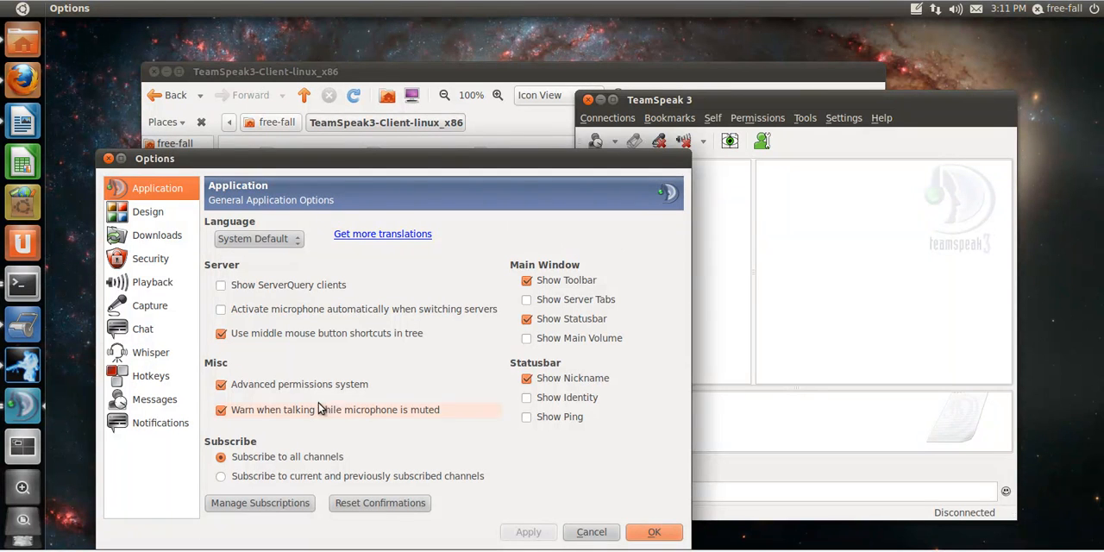
pyautogui.moveTo(290, 383)
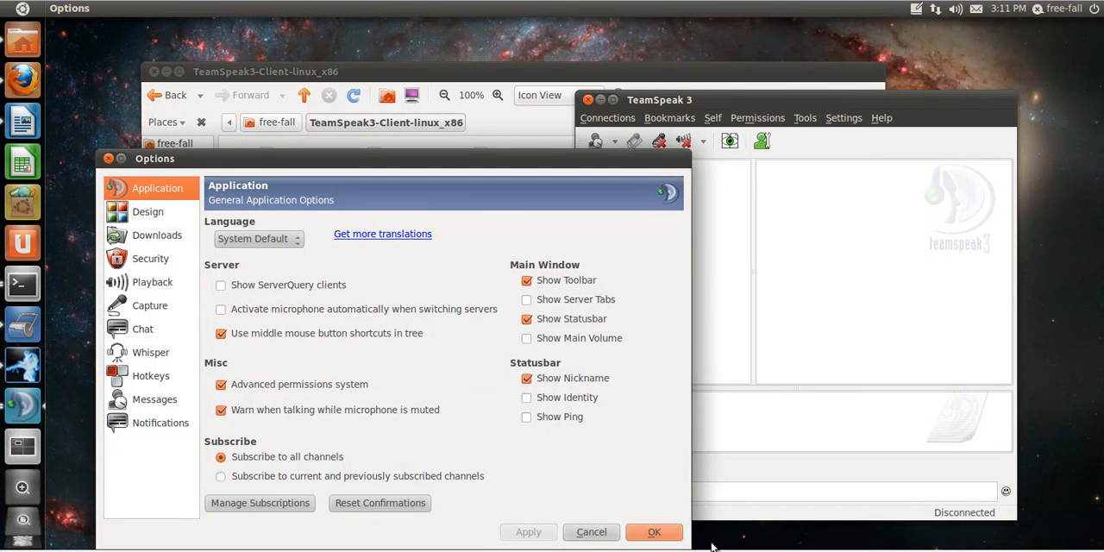
pyautogui.click(591, 531)
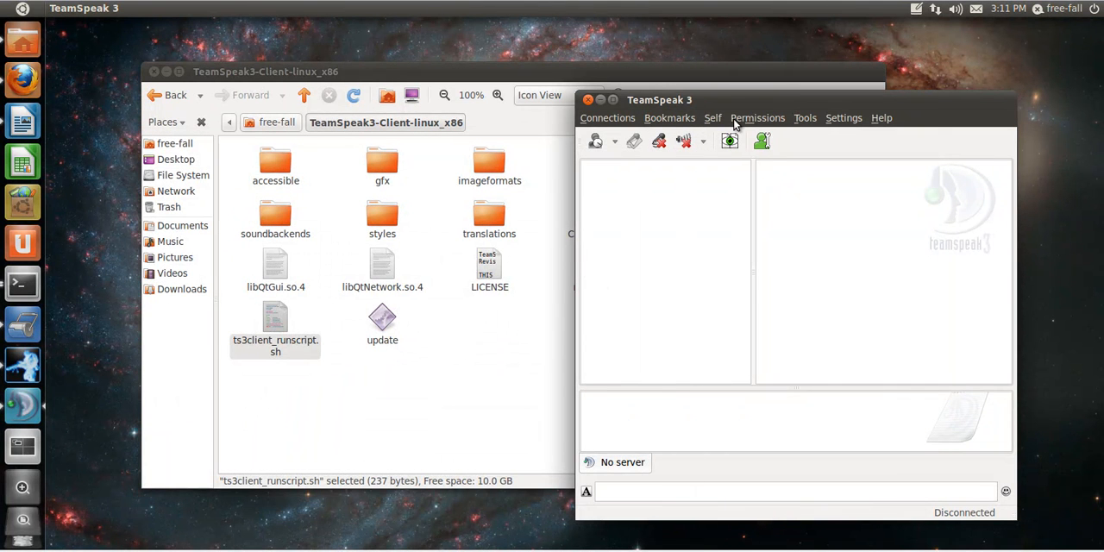
pyautogui.click(757, 117)
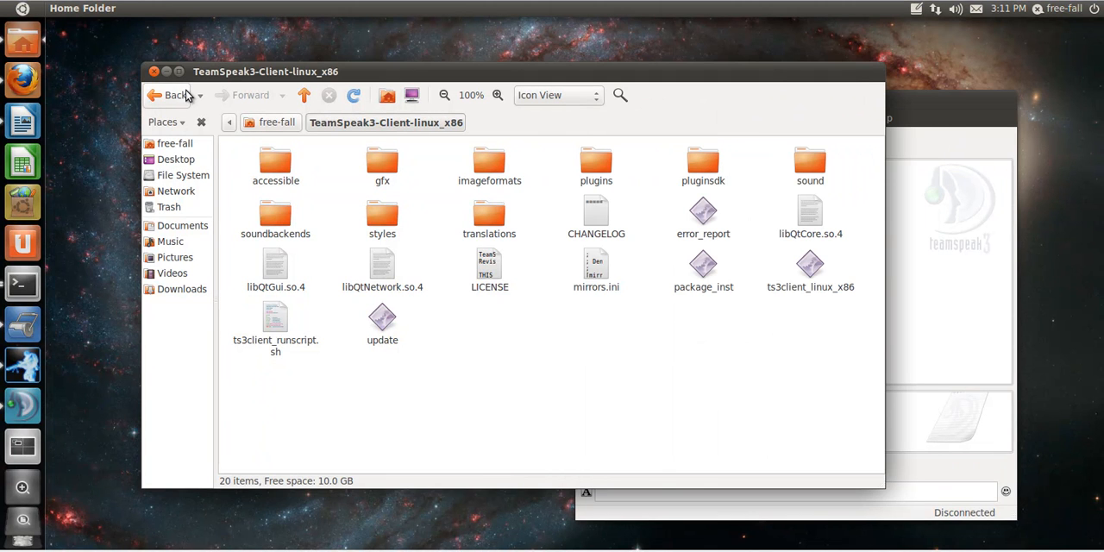
# Navigate from the client folder back to Downloads > teamspeak3-server_linux-x86.
pyautogui.click(269, 123)
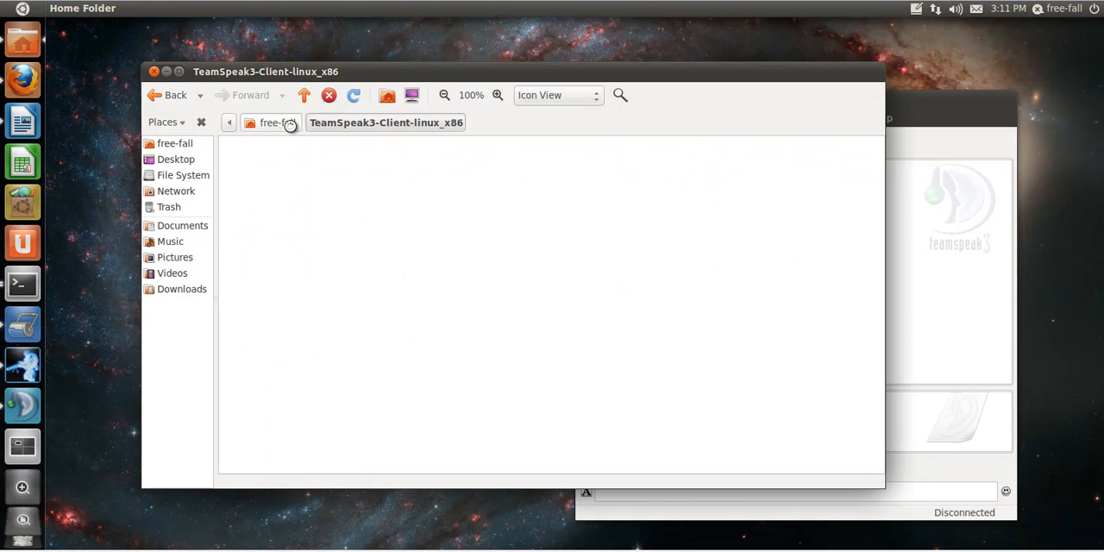
pyautogui.click(271, 121)
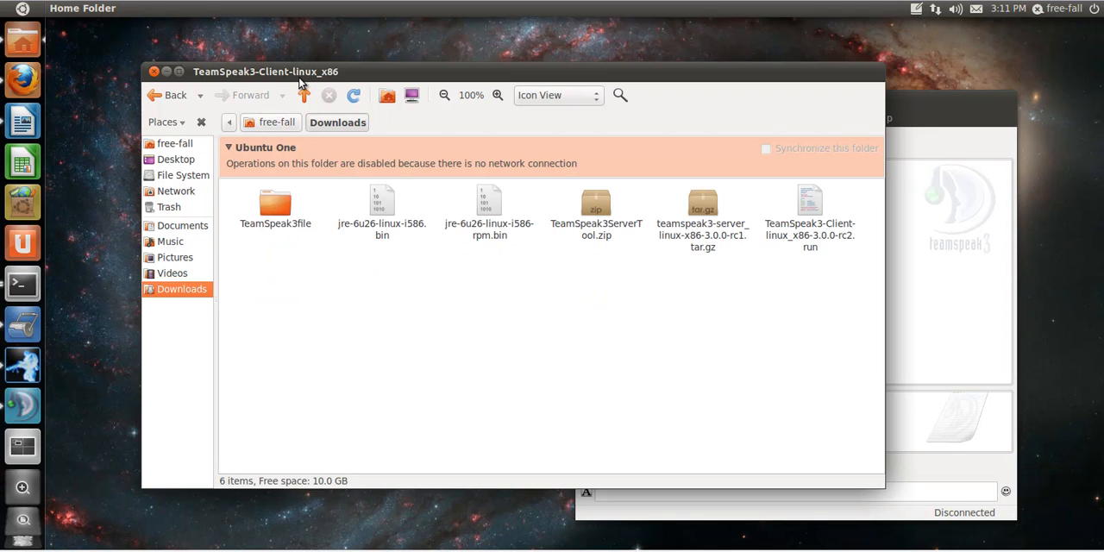
pyautogui.click(278, 121)
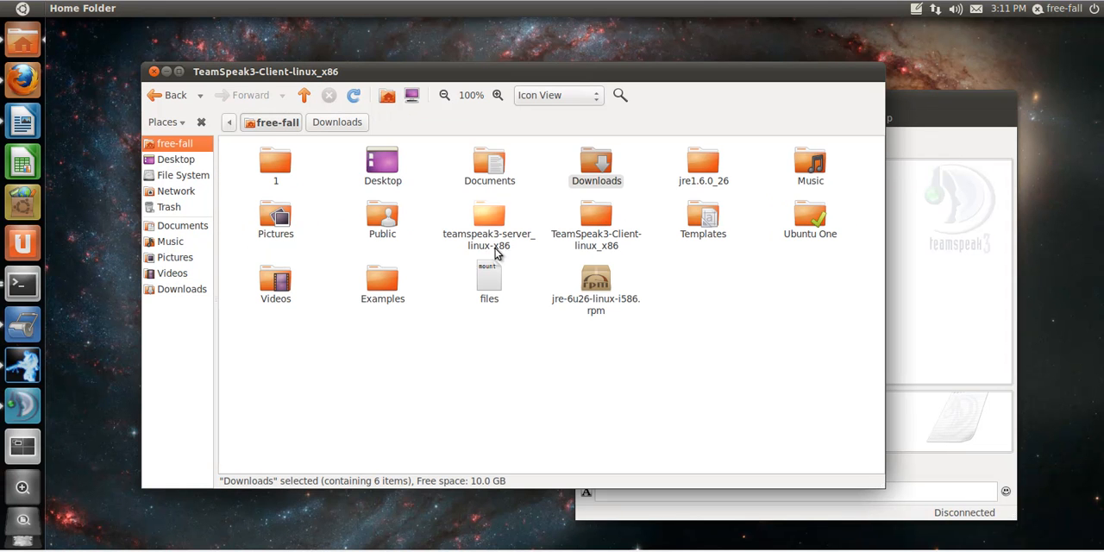
pyautogui.moveTo(509, 218)
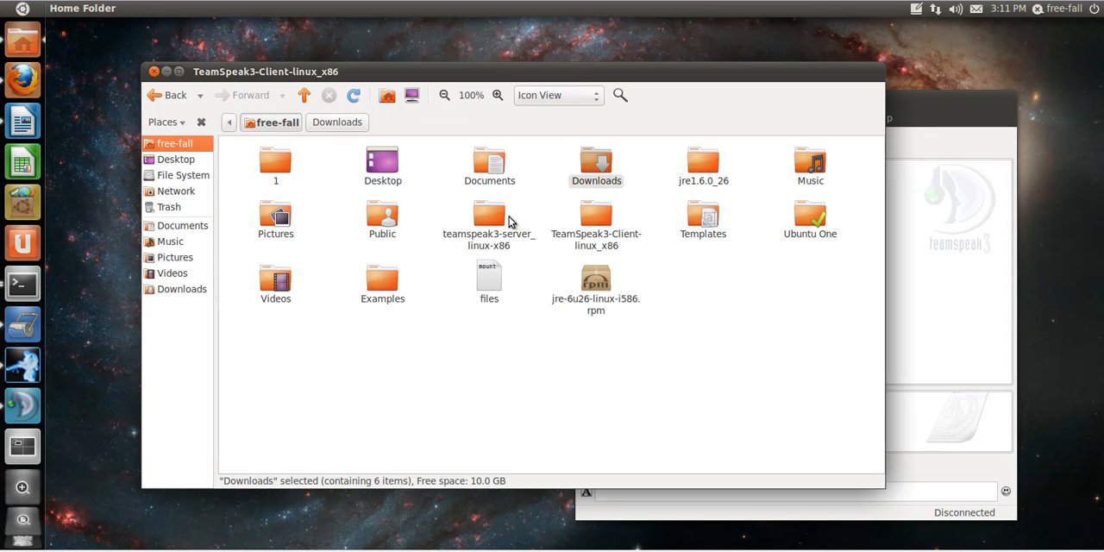
pyautogui.rightClick(490, 221)
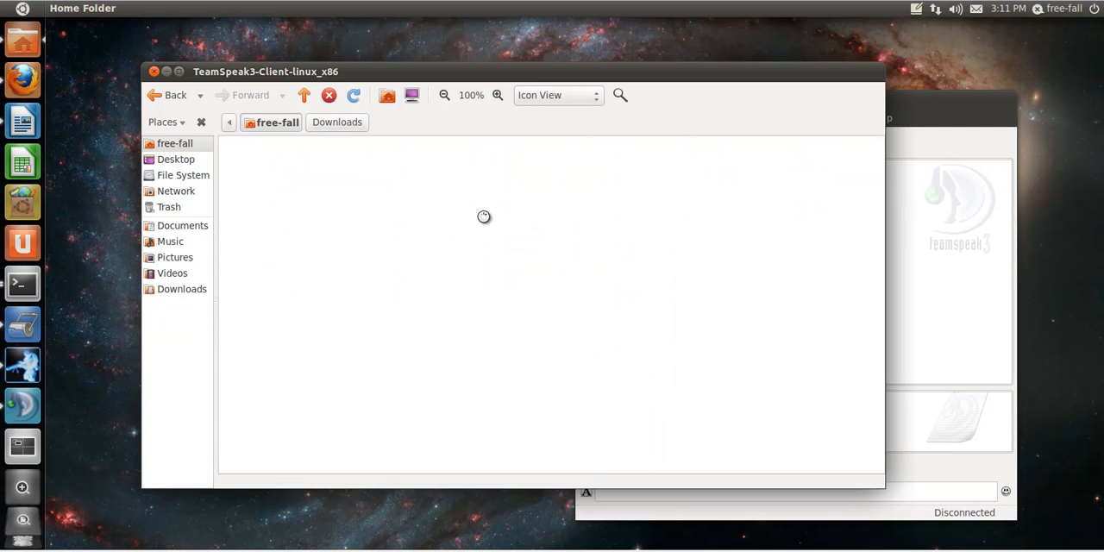
pyautogui.rightClick(276, 272)
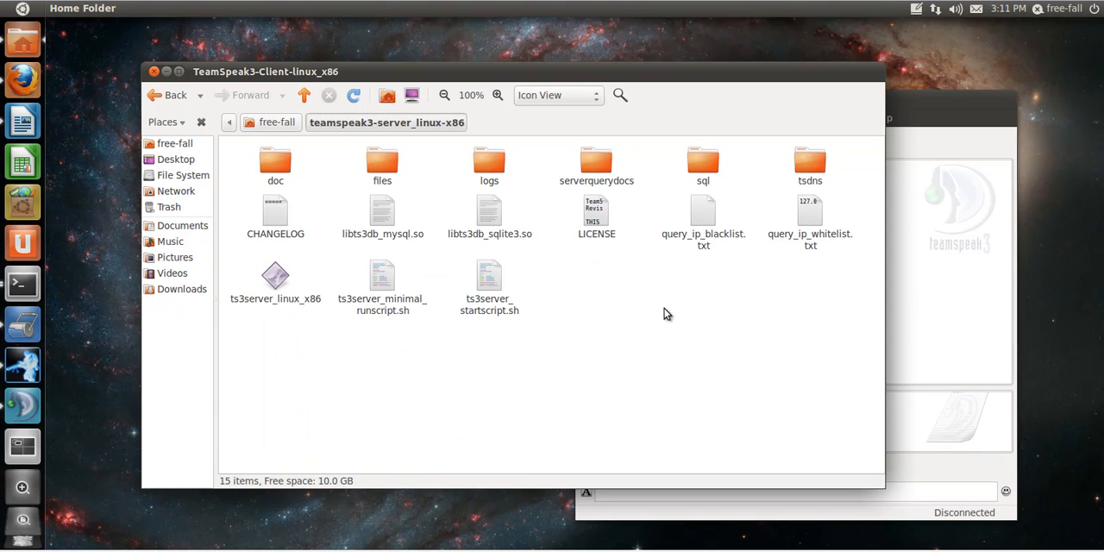
pyautogui.moveTo(387, 273)
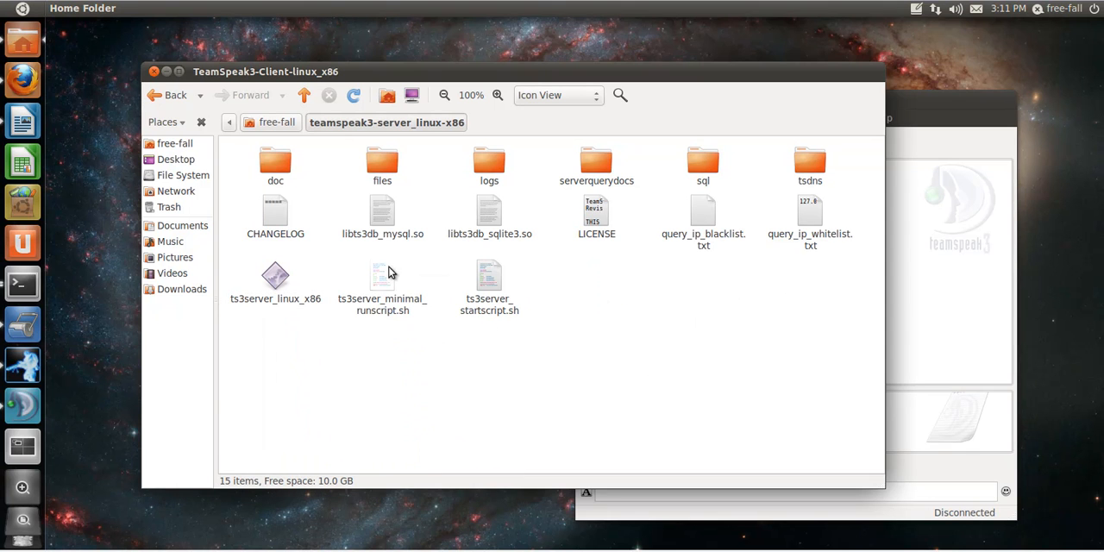
# Start the server via ts3server_minimal_runscript.sh, creating ts3server.sqlitedb.
pyautogui.click(383, 280)
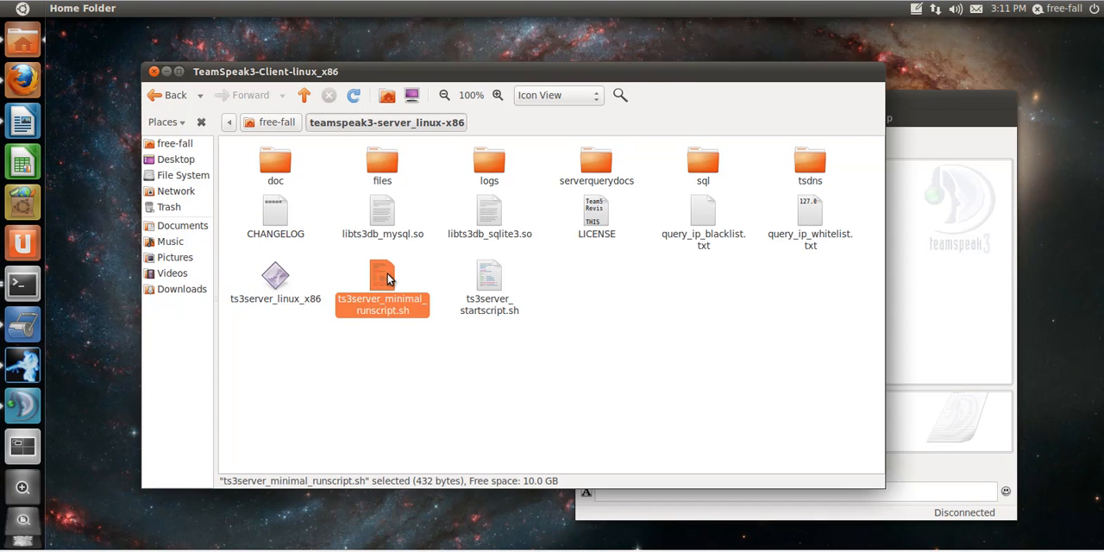
pyautogui.doubleClick(383, 285)
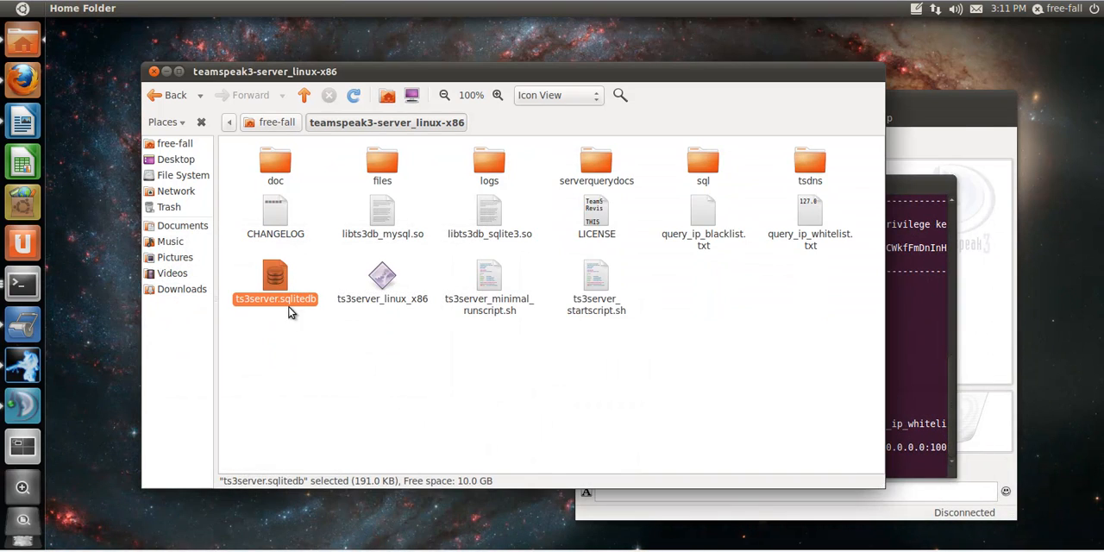
pyautogui.moveTo(291, 277)
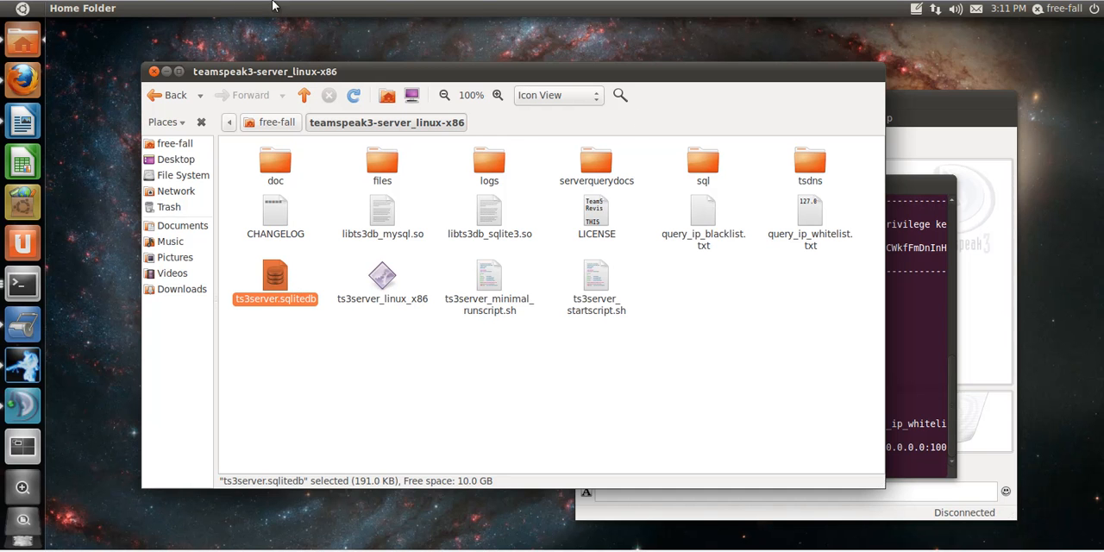
pyautogui.moveTo(825, 200)
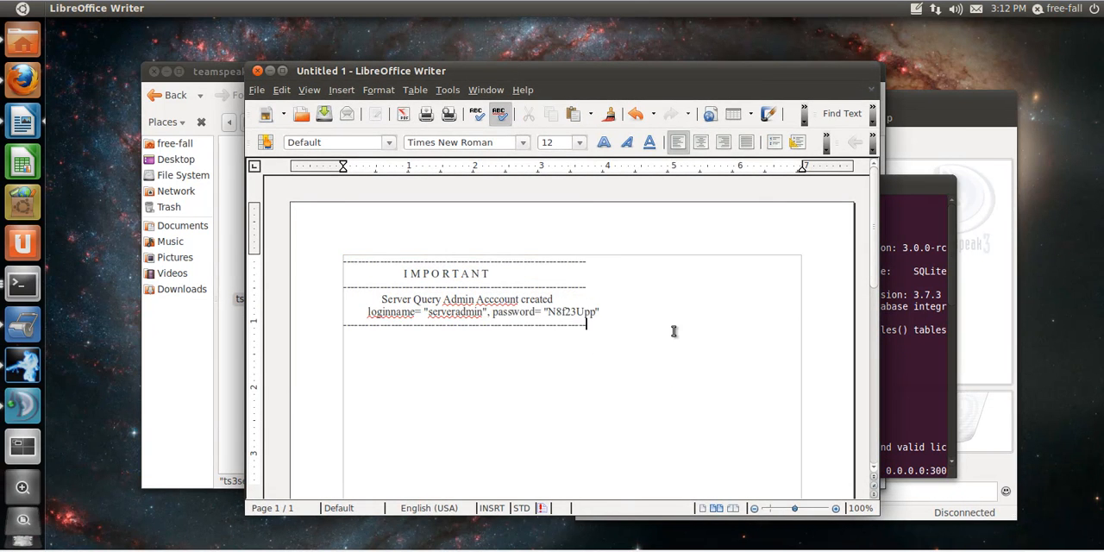
pyautogui.moveTo(414, 157)
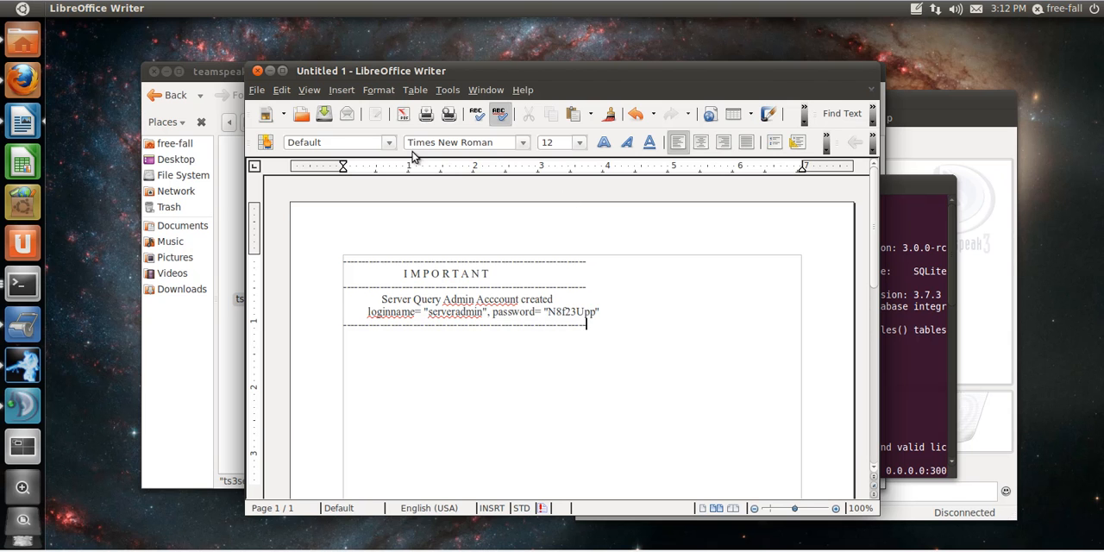
# Bring the server log forward and select the ServerAdmin privilege key token.
pyautogui.click(257, 90)
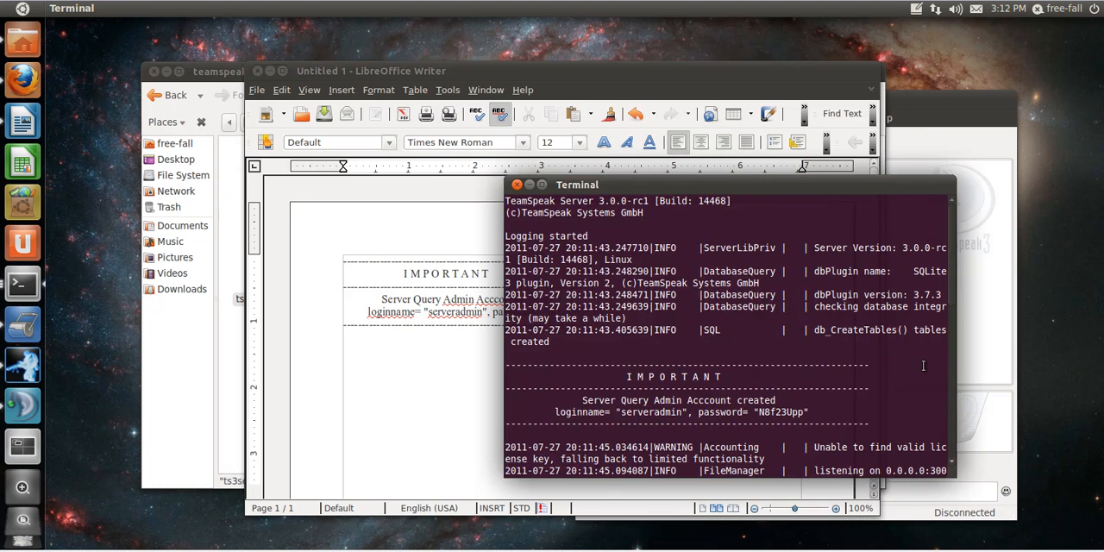
pyautogui.scroll(-3)
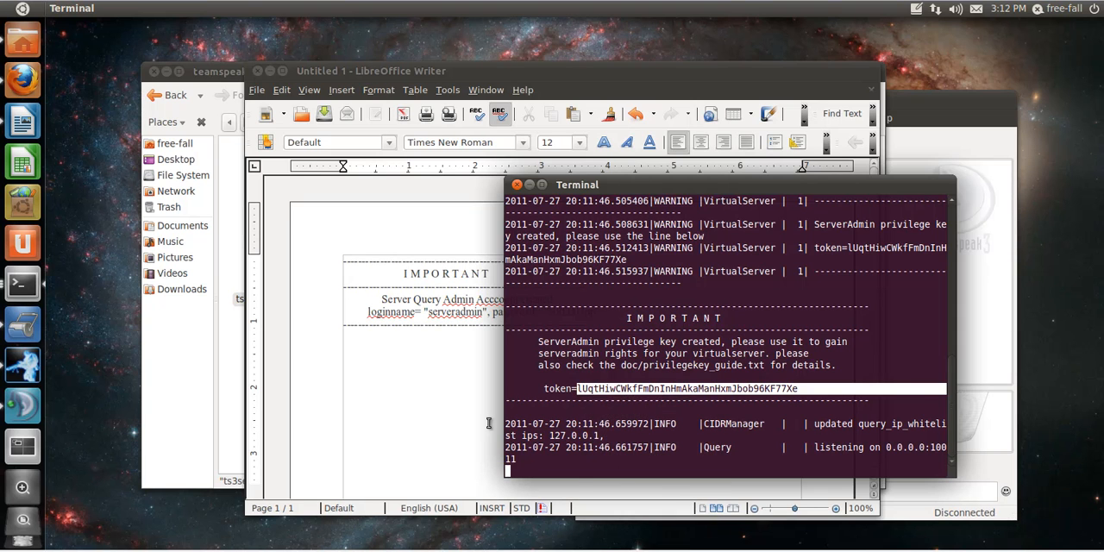
pyautogui.click(371, 71)
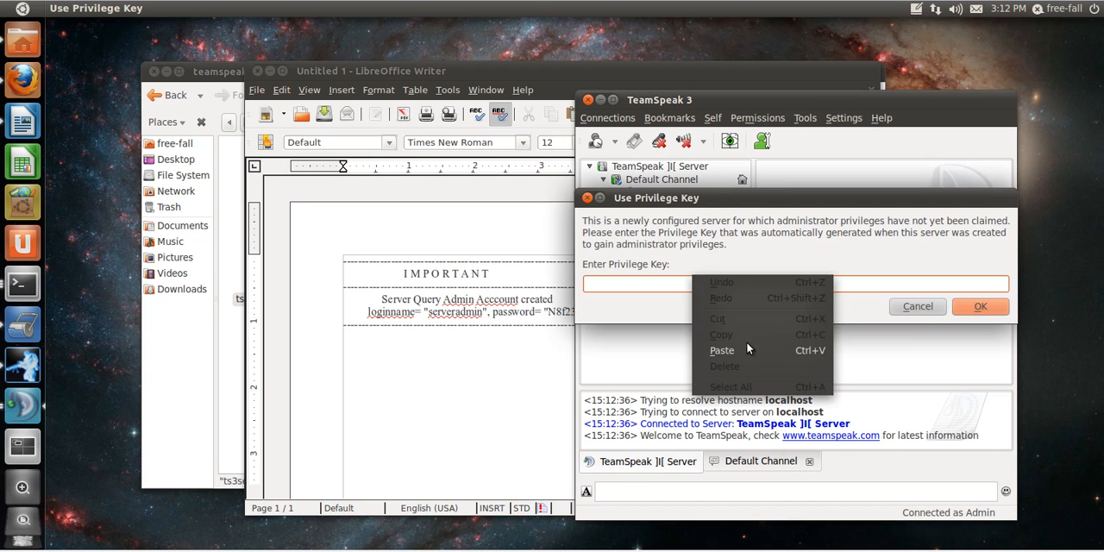
# Use the pasted privilege key so Admin joins the Server Admin group.
pyautogui.click(980, 307)
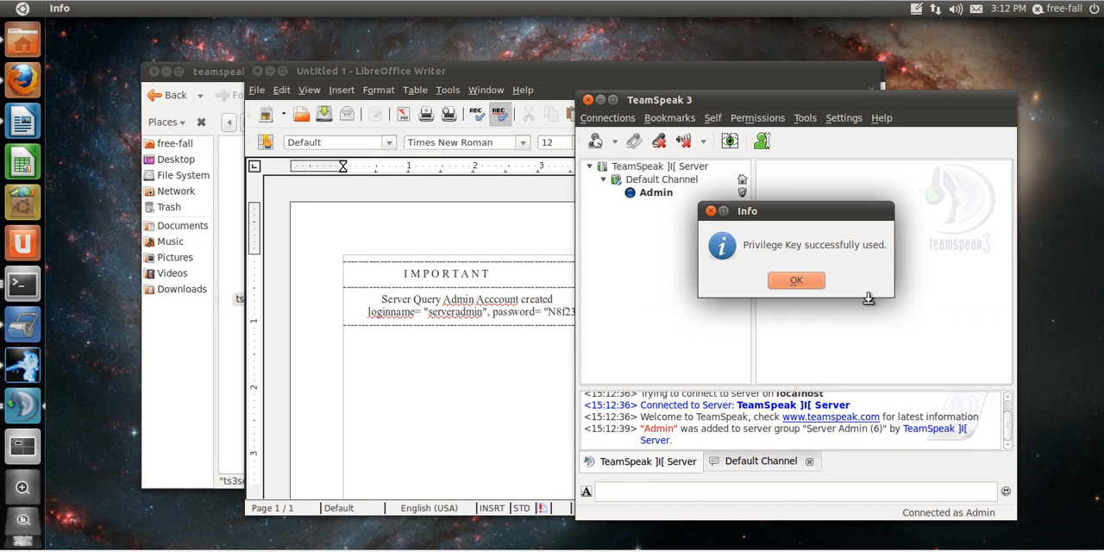
pyautogui.click(796, 280)
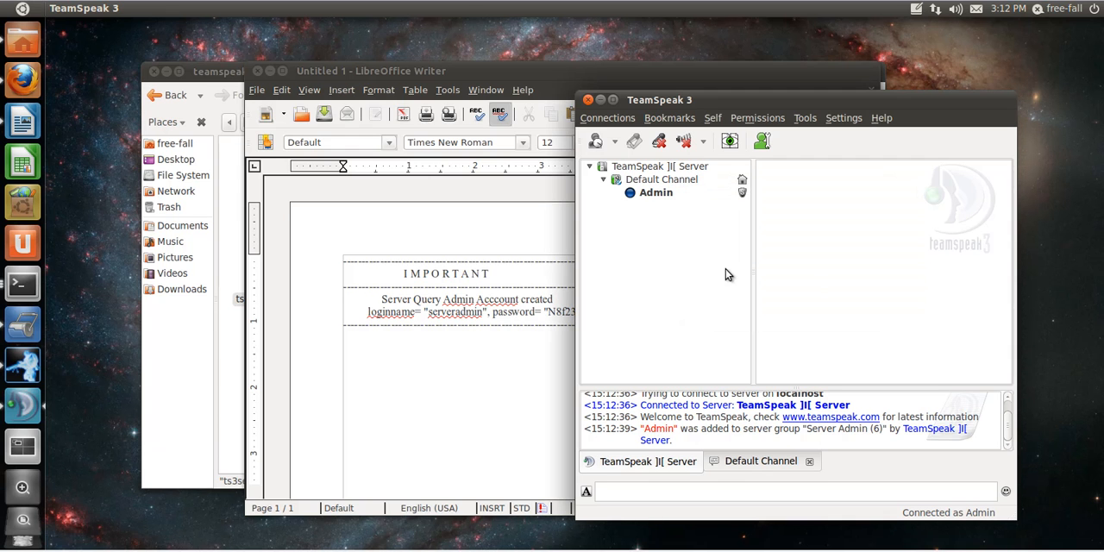
# Review the Server Groups permissions and close the window.
pyautogui.click(758, 117)
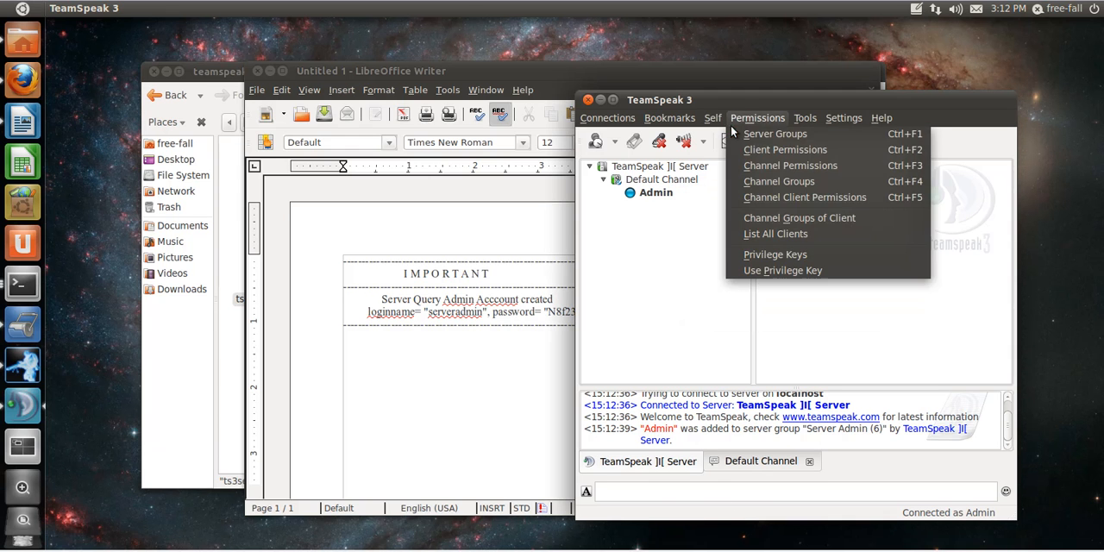
pyautogui.click(775, 133)
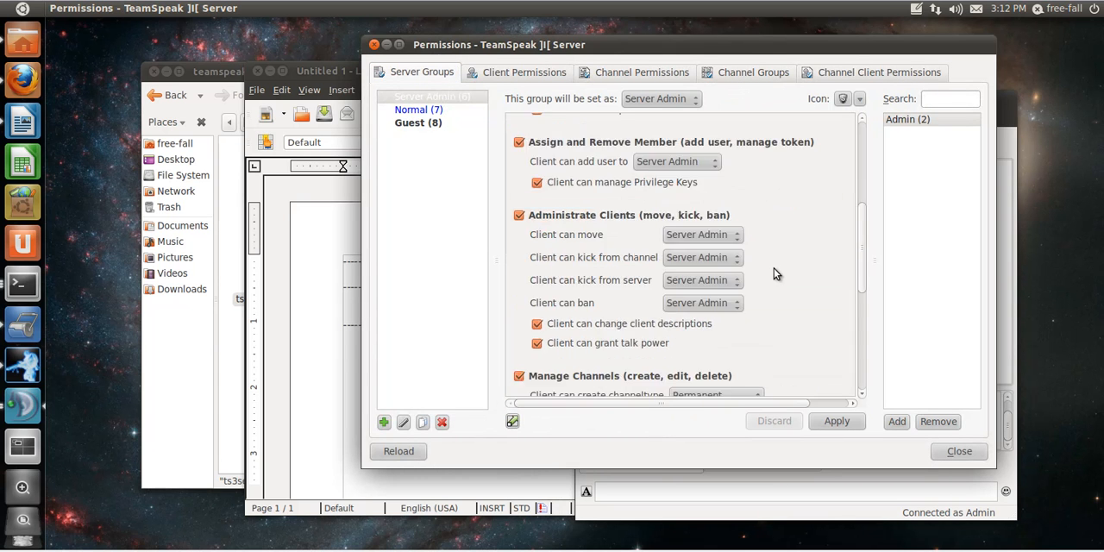
pyautogui.scroll(-3)
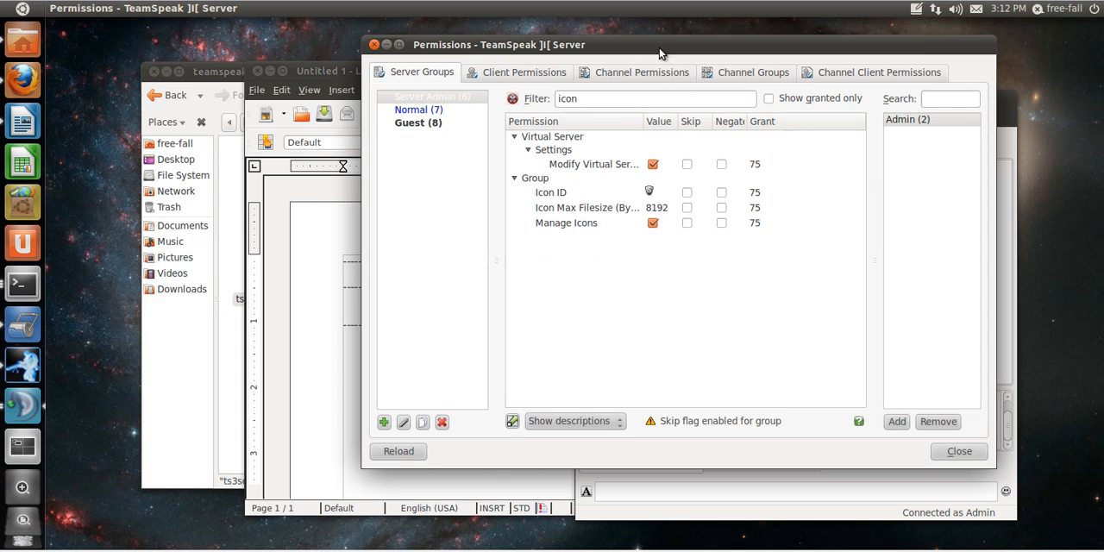
pyautogui.moveTo(817, 179)
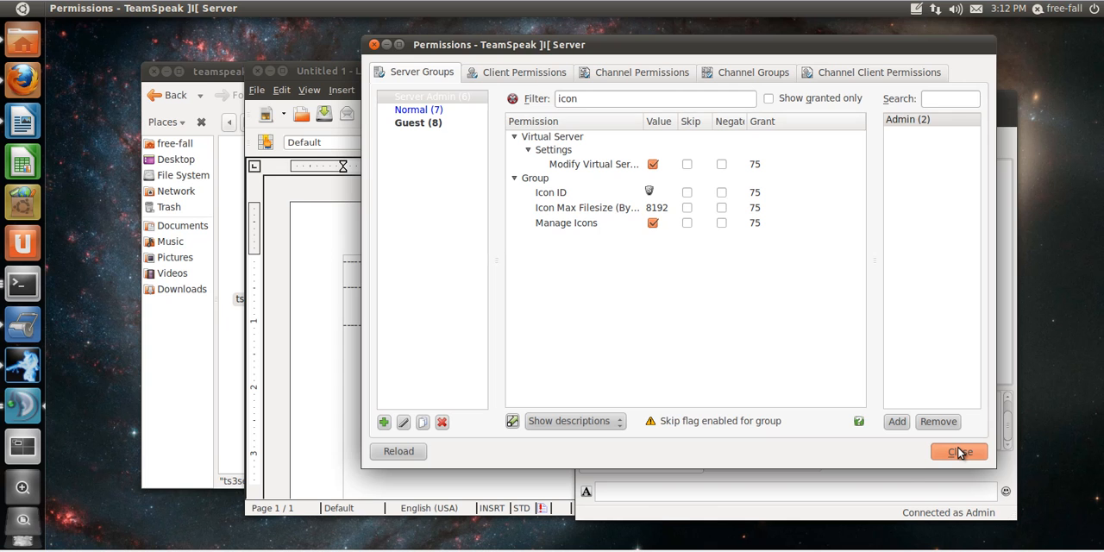
pyautogui.click(959, 452)
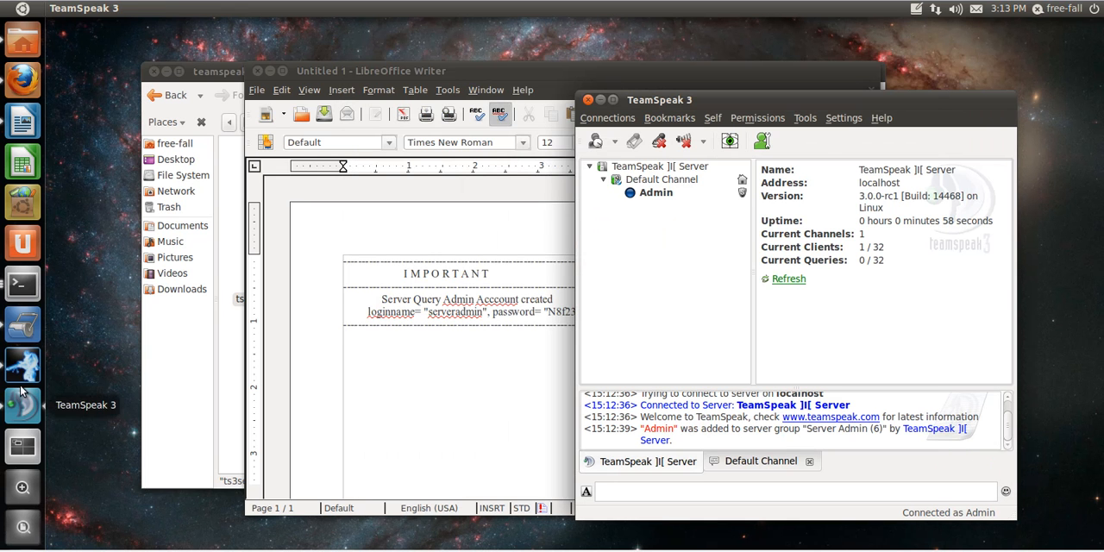
pyautogui.moveTo(22, 365)
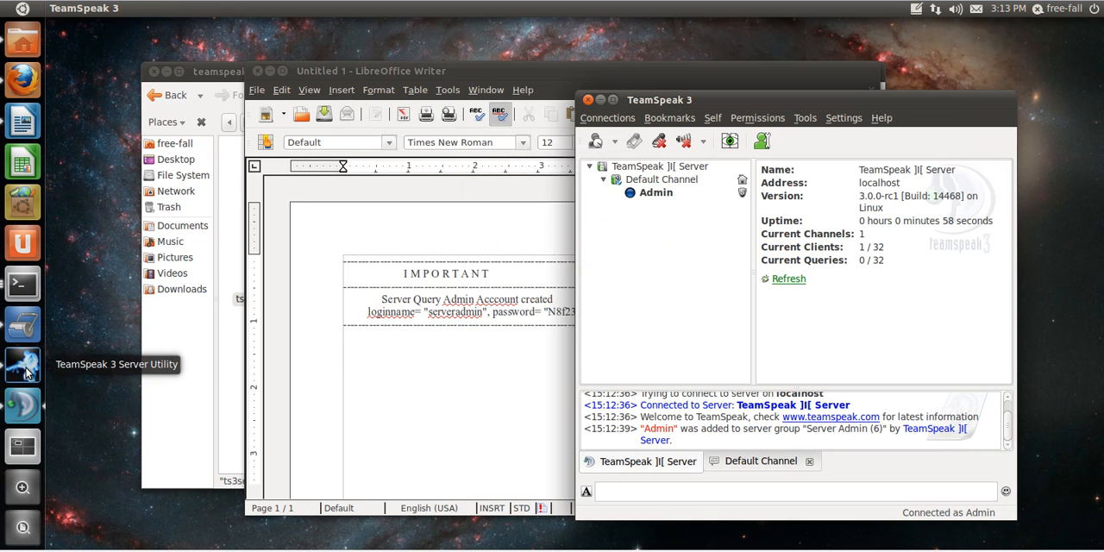
# Launch the TeamSpeak 3 Server Utility showing four online virtual servers.
pyautogui.click(21, 365)
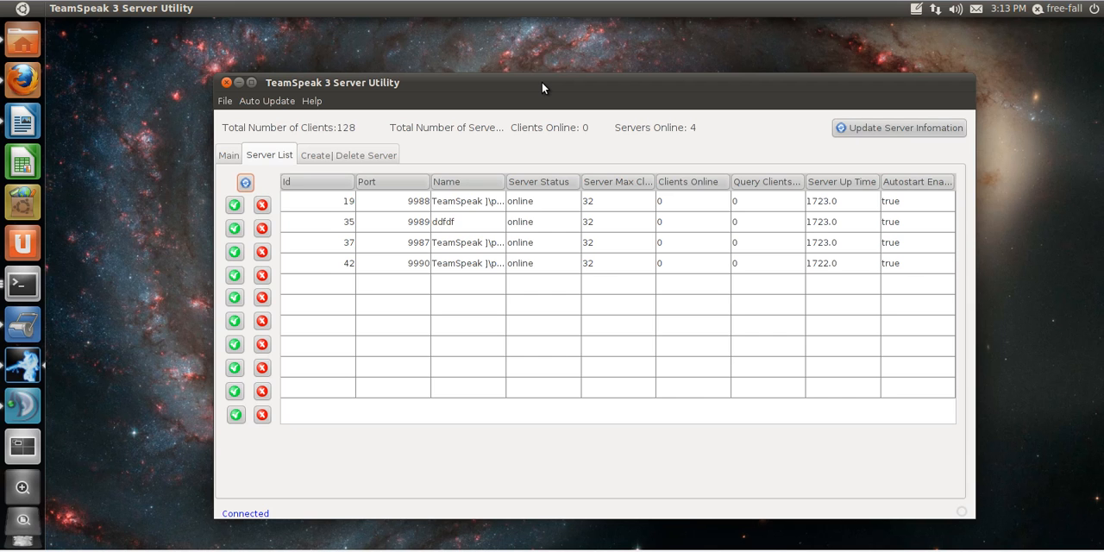
pyautogui.moveTo(500, 53)
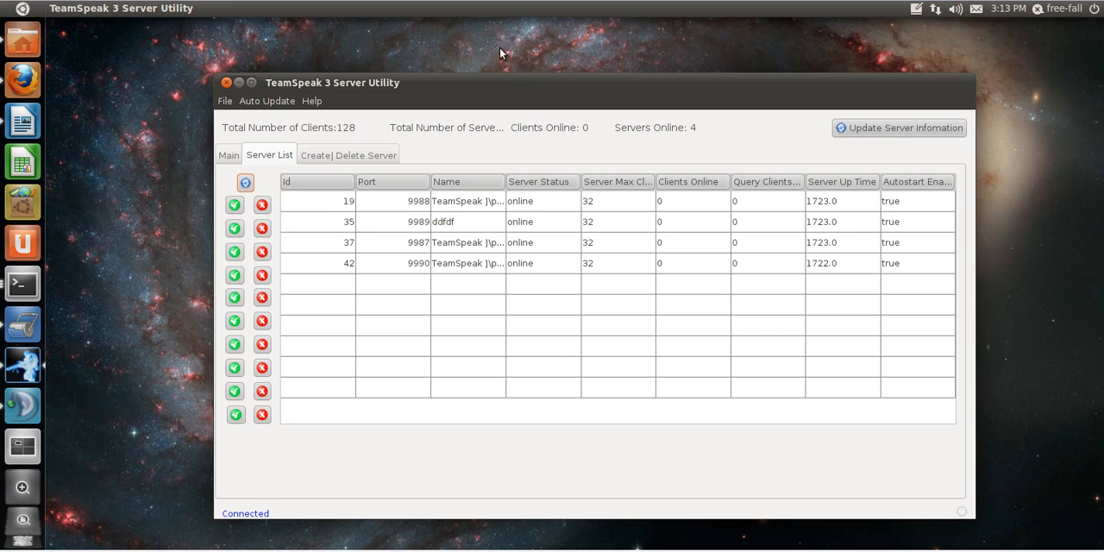
pyautogui.moveTo(504, 11)
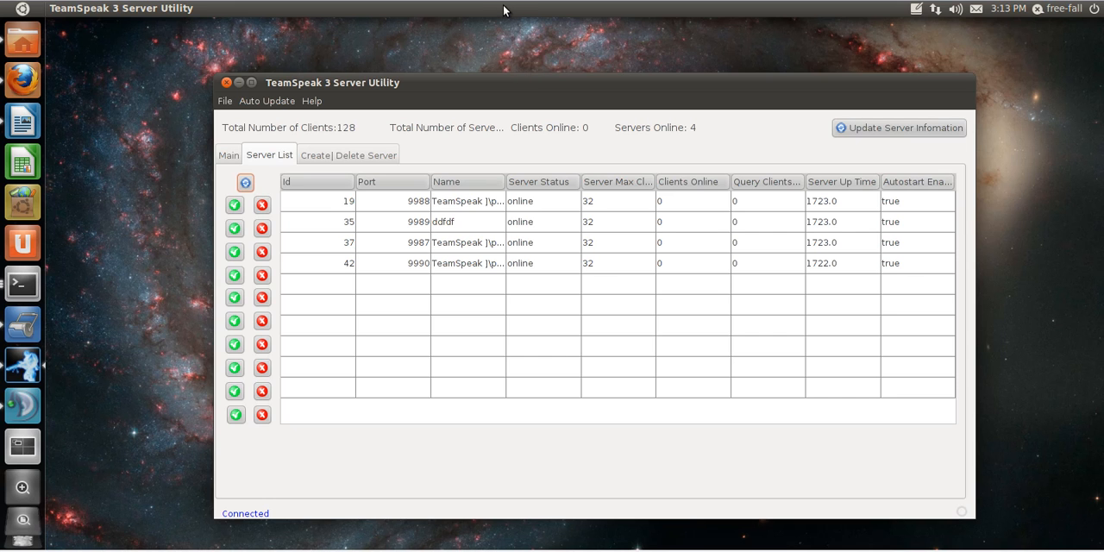